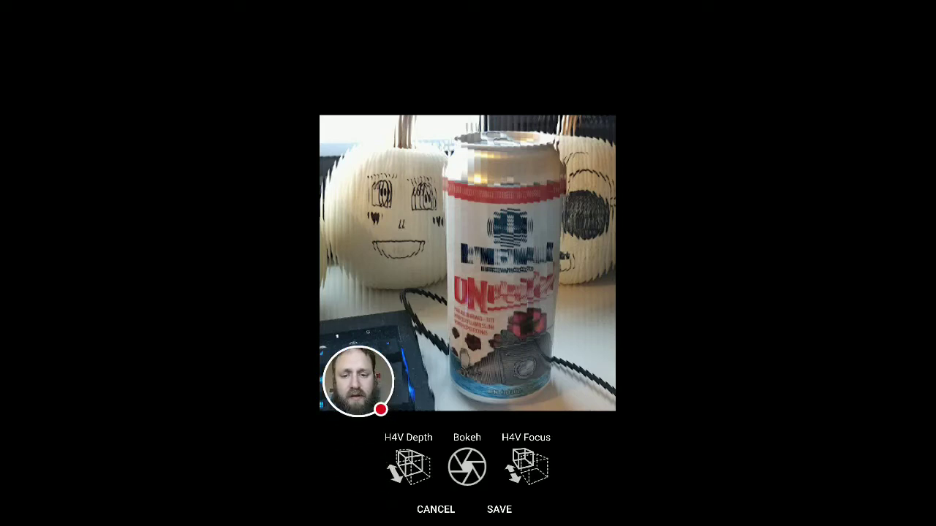
- Scroll the editor and bring up the H4V Depth control, currently at 39%
drag(356, 382, 357, 73)
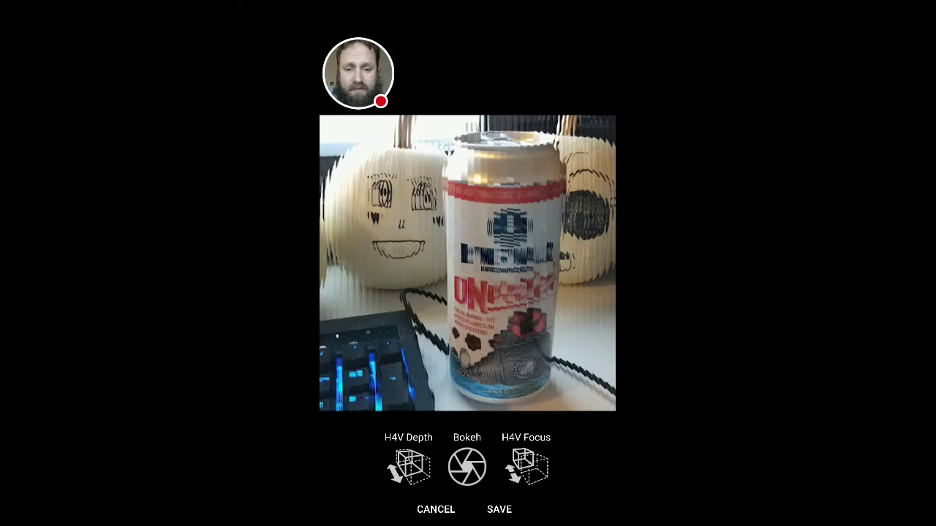
click(408, 466)
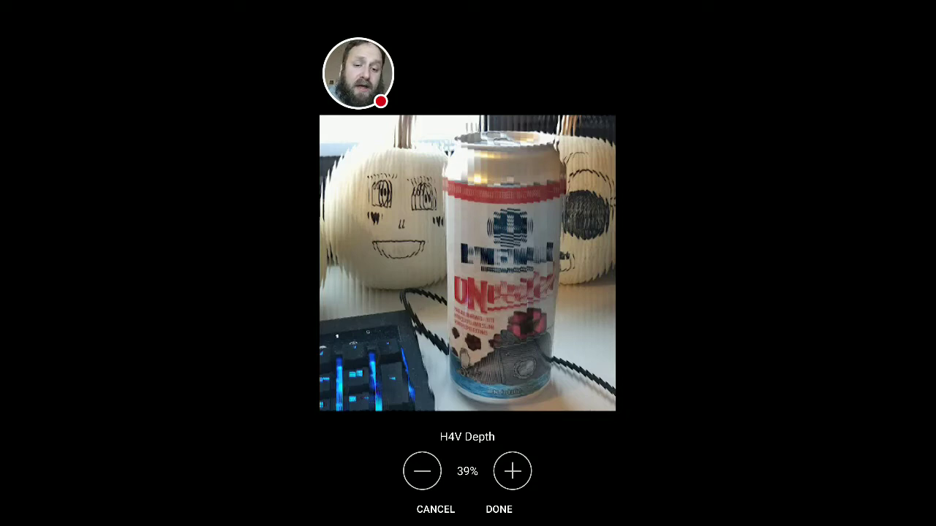
- Lower H4V Depth from 39% down to 1%
click(422, 470)
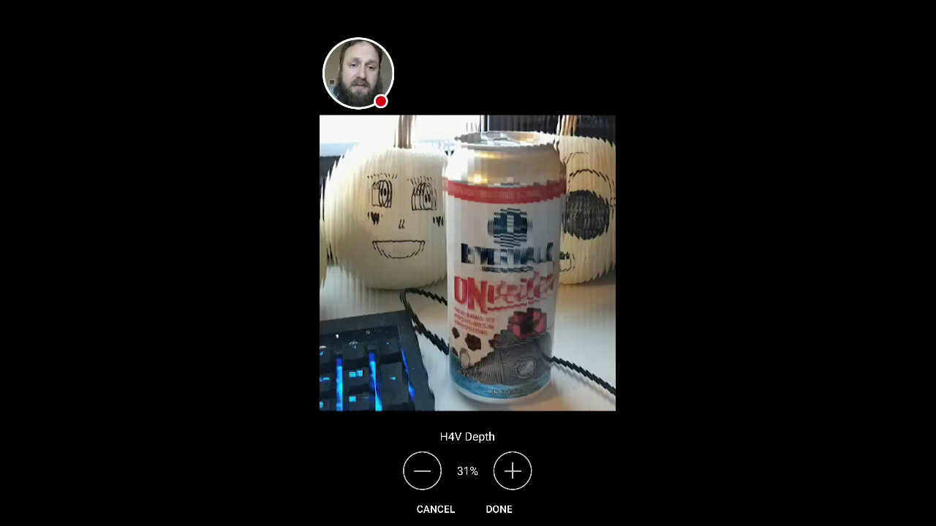
click(422, 471)
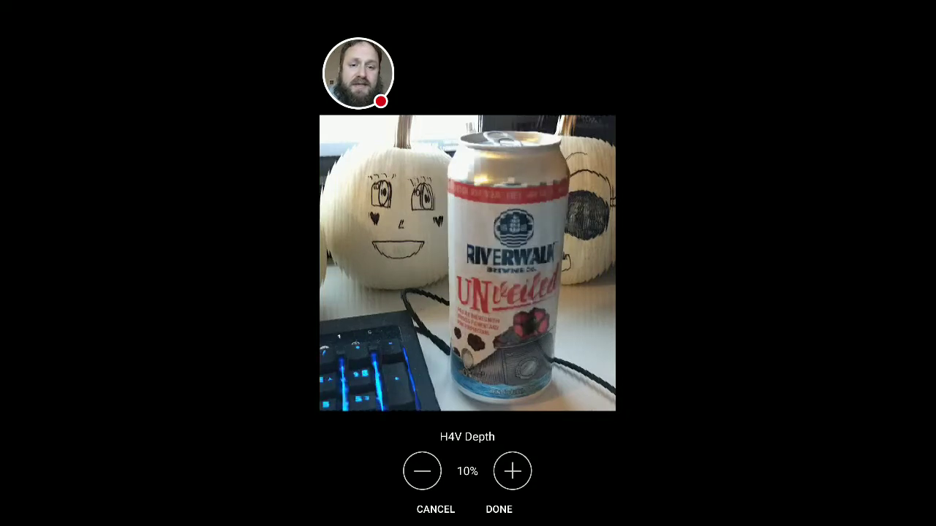
click(421, 471)
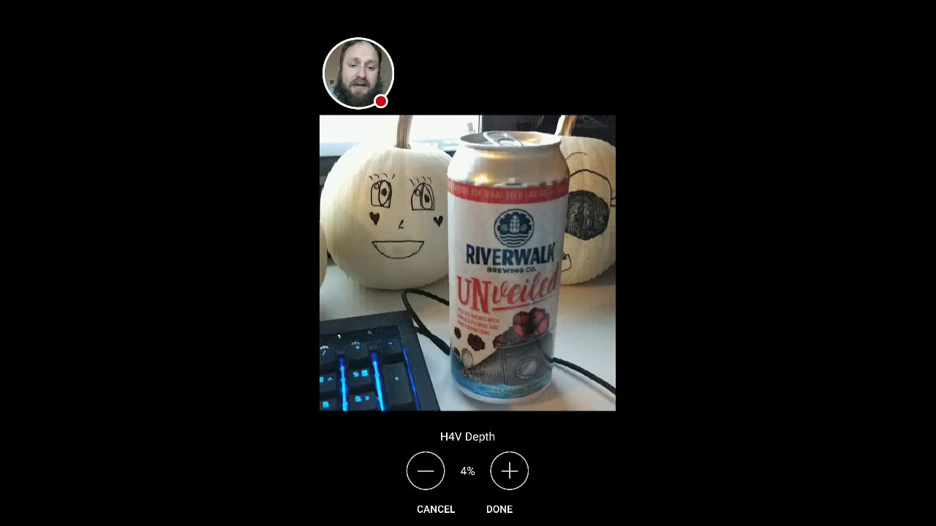
click(426, 471)
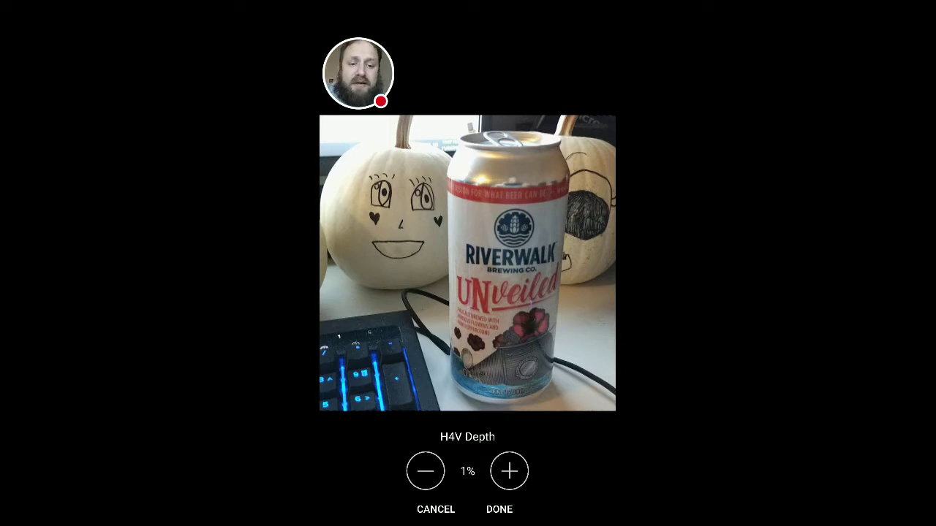
- Raise H4V Depth from 1% up to 85%
click(510, 471)
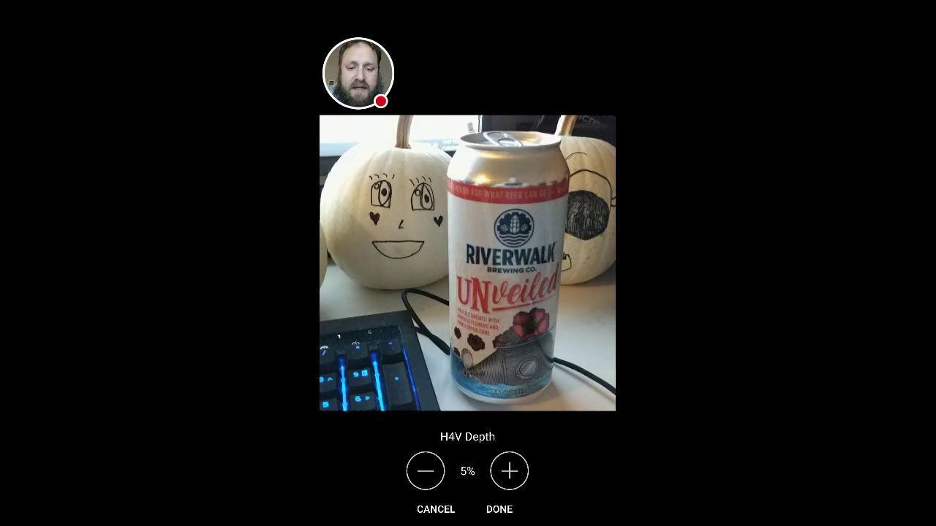
click(508, 470)
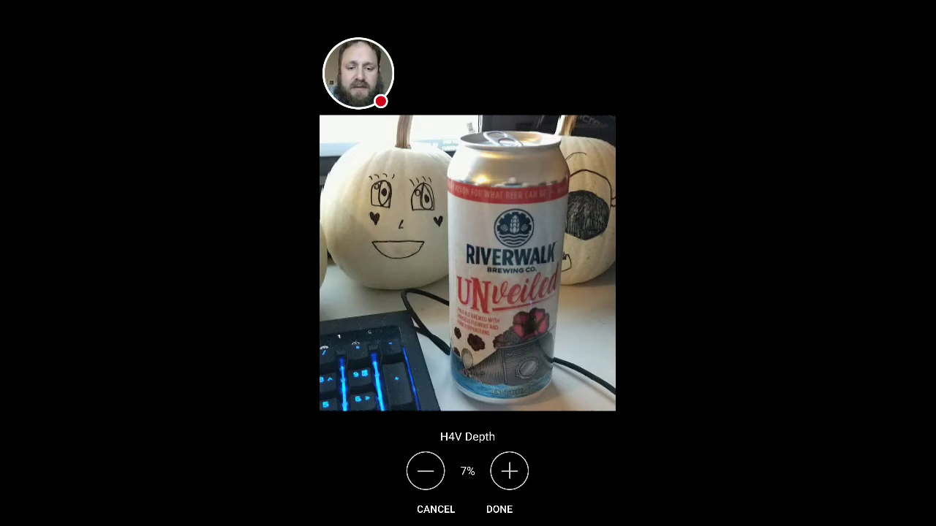
click(509, 471)
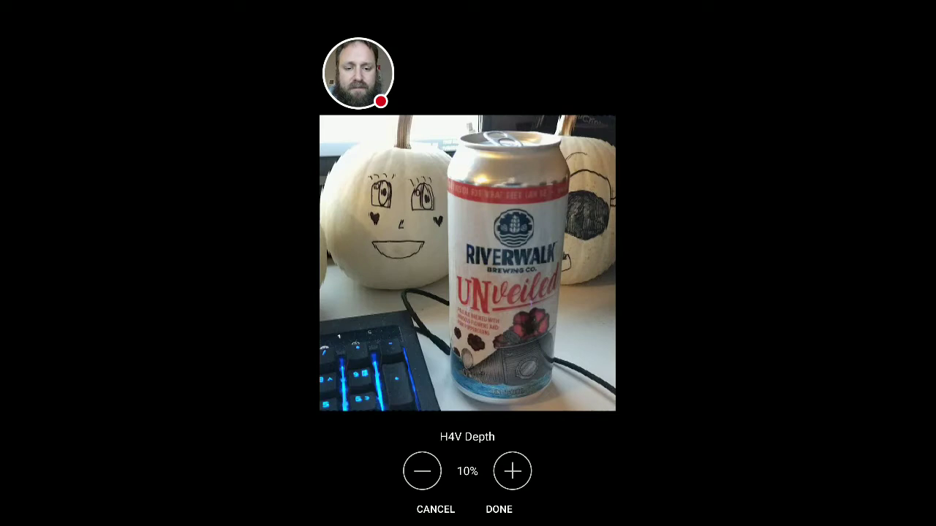
click(512, 471)
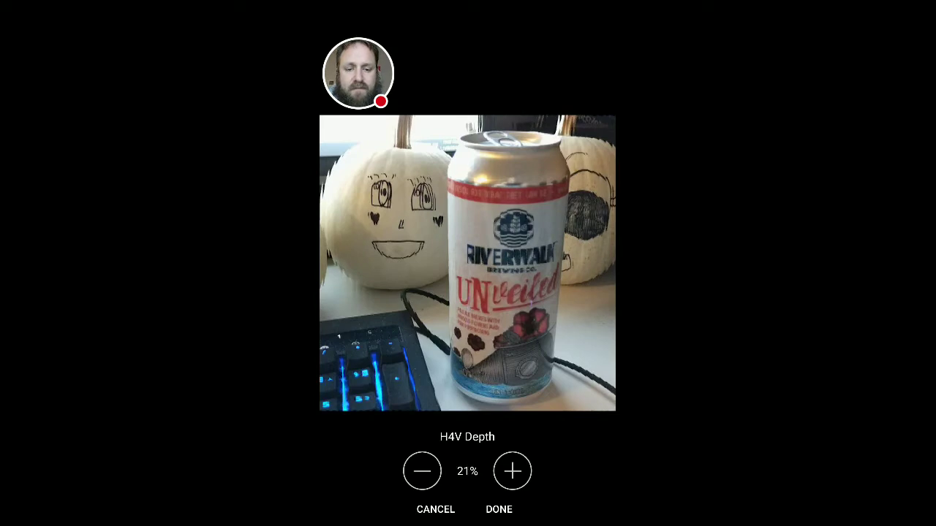
click(512, 471)
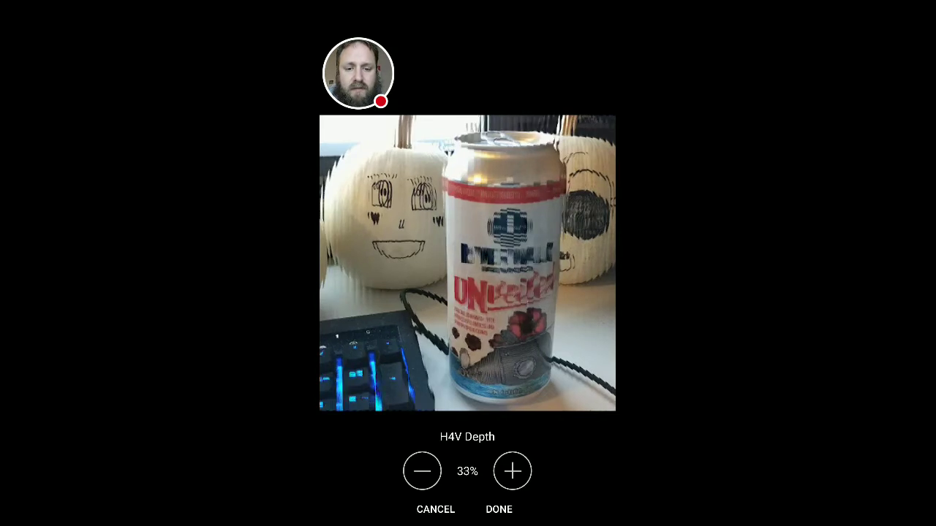
click(513, 470)
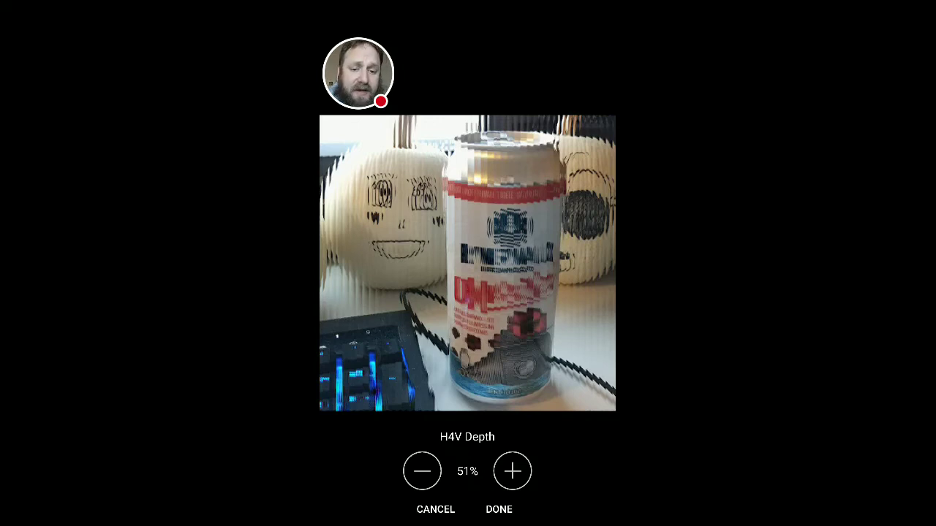
click(512, 471)
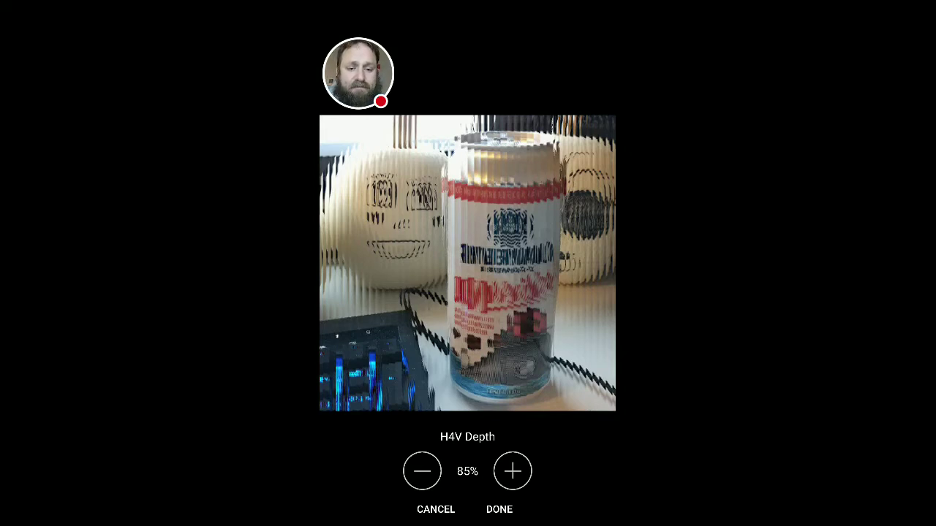
- Push H4V Depth past 200%, then cancel to discard the depth changes
click(514, 471)
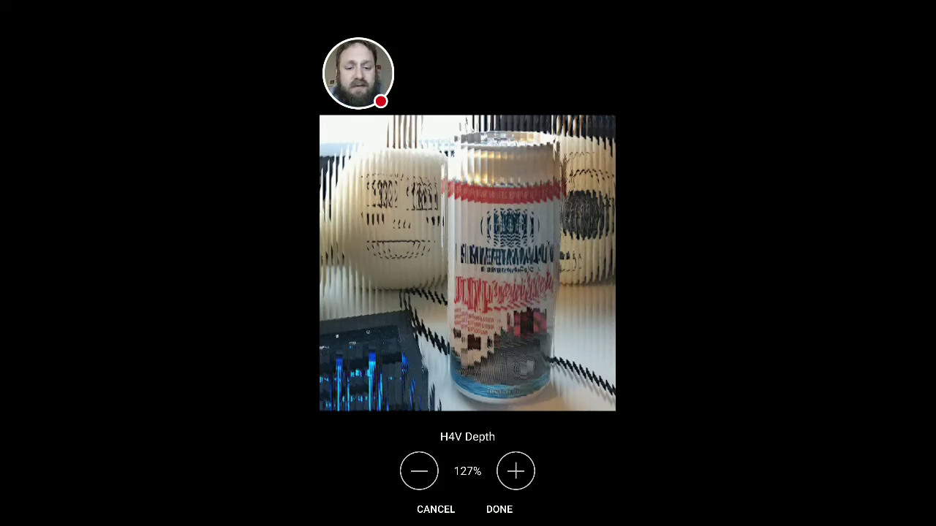
click(516, 471)
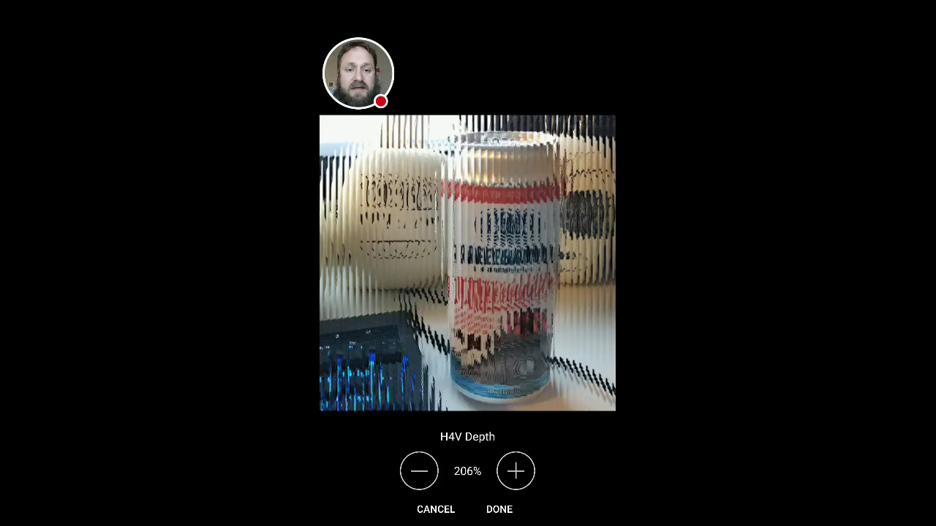
click(516, 470)
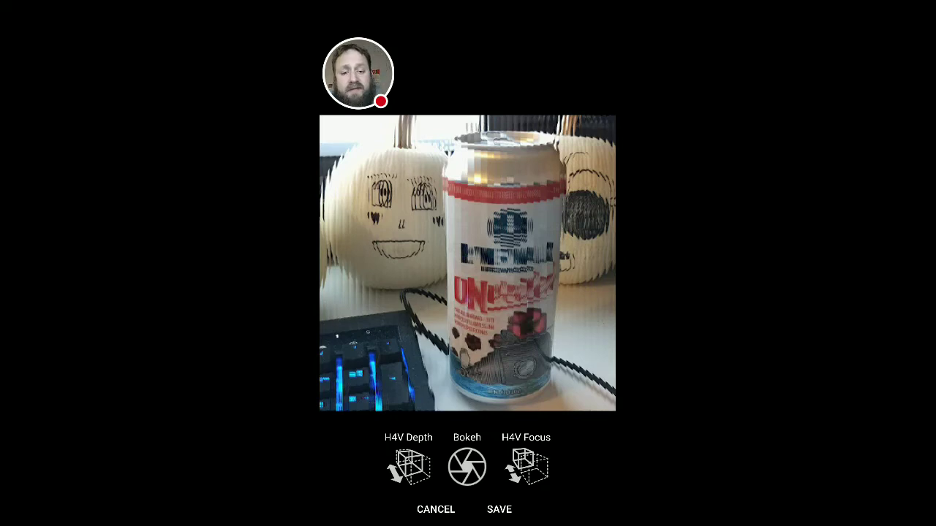
- Bring up the Bokeh control and drop its amount to 0%
click(467, 466)
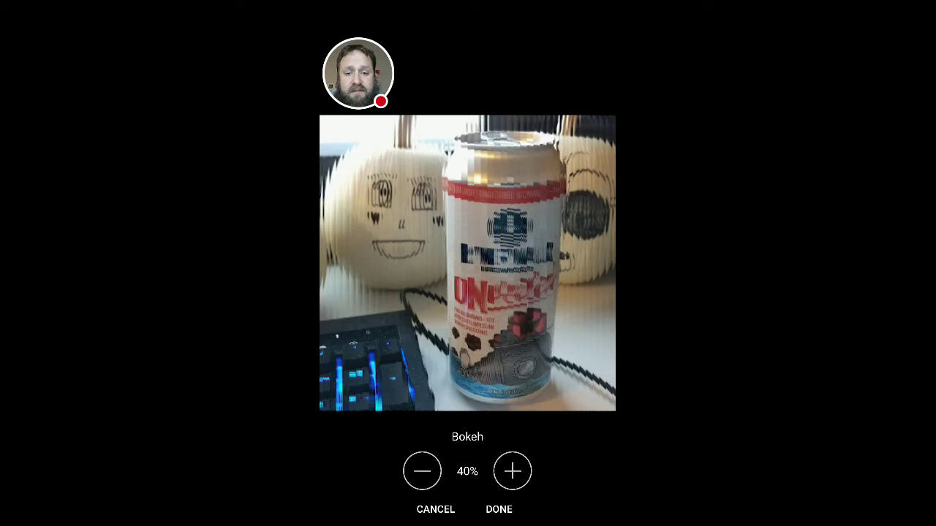
click(422, 471)
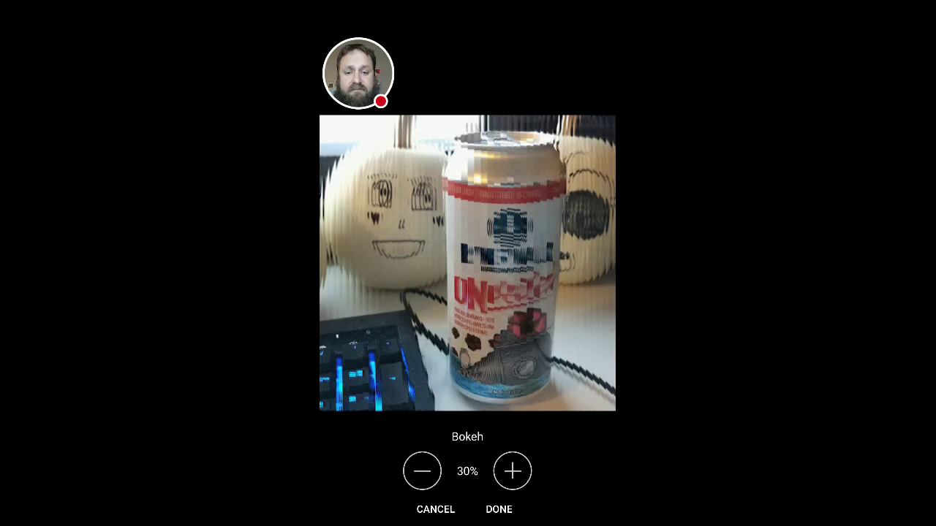
click(422, 470)
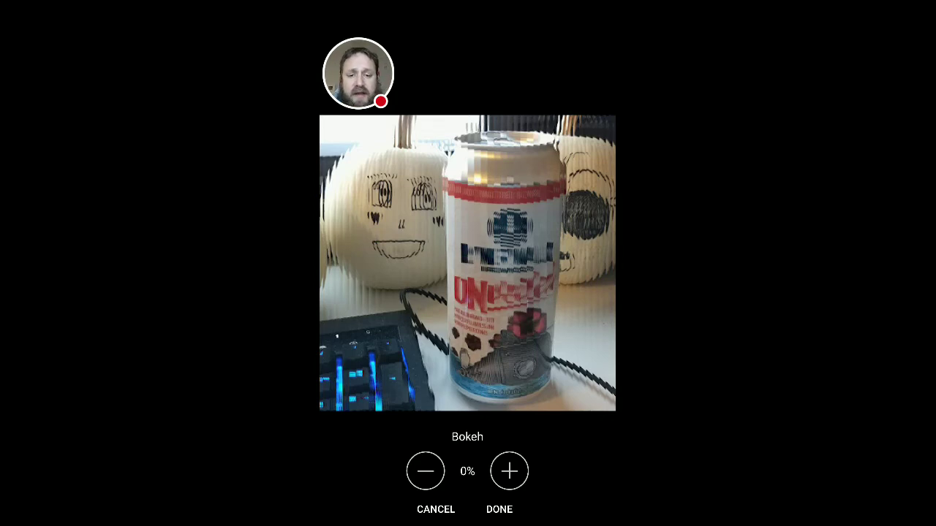
- Increase Bokeh from 0% back up to 70%
click(510, 471)
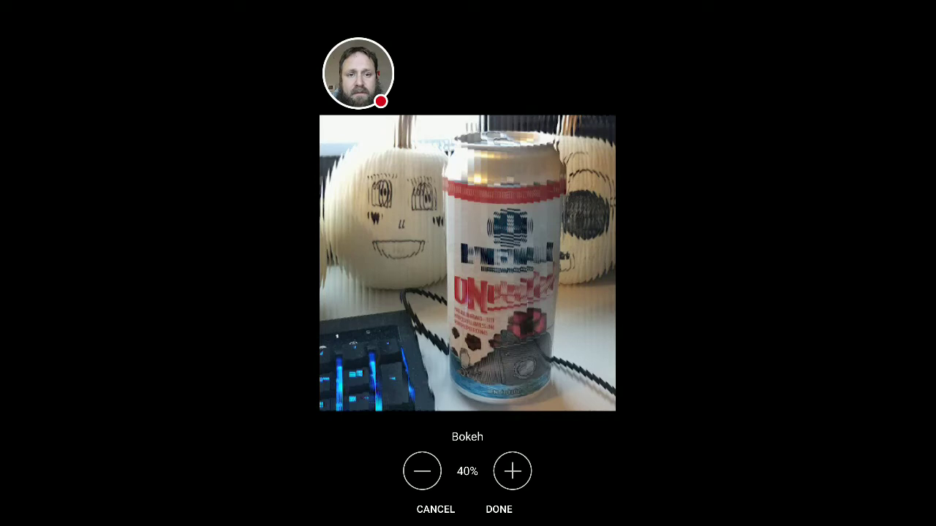
click(512, 471)
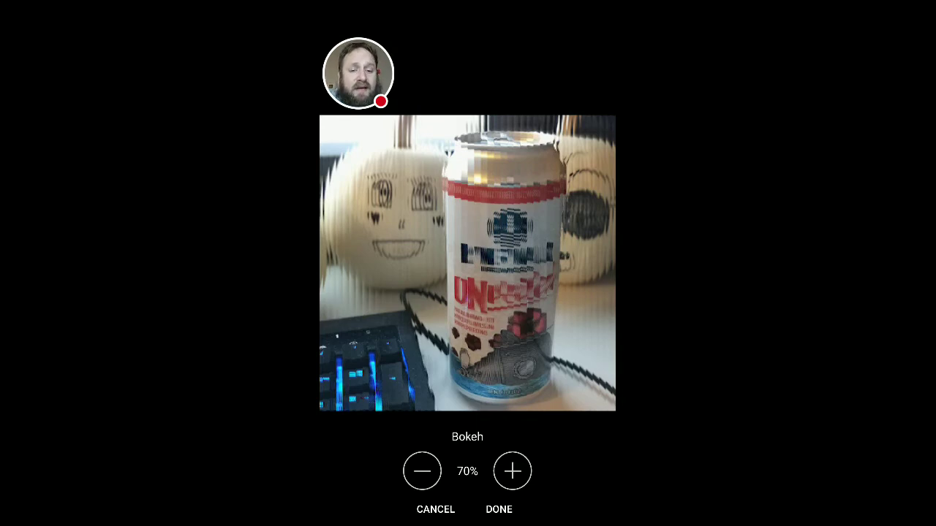
- Push Bokeh to its maximum, lower it slightly and apply the setting
click(512, 471)
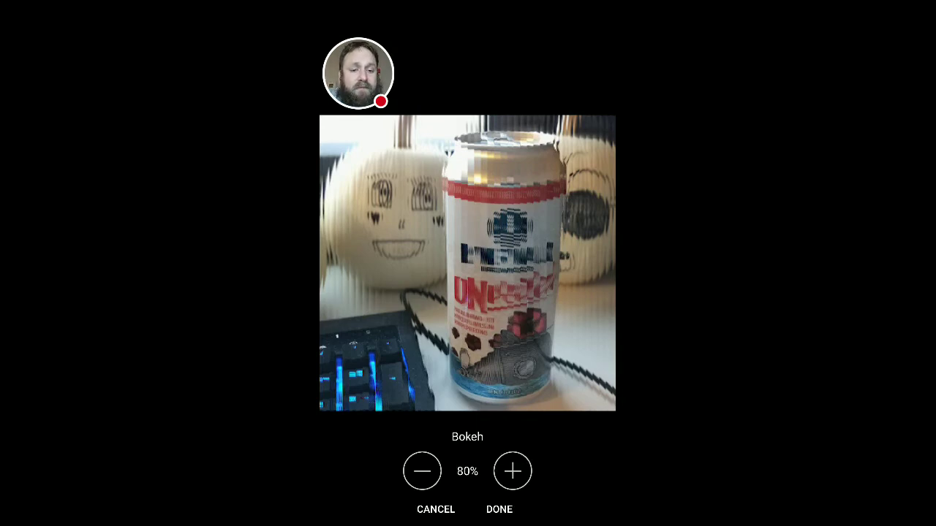
click(513, 470)
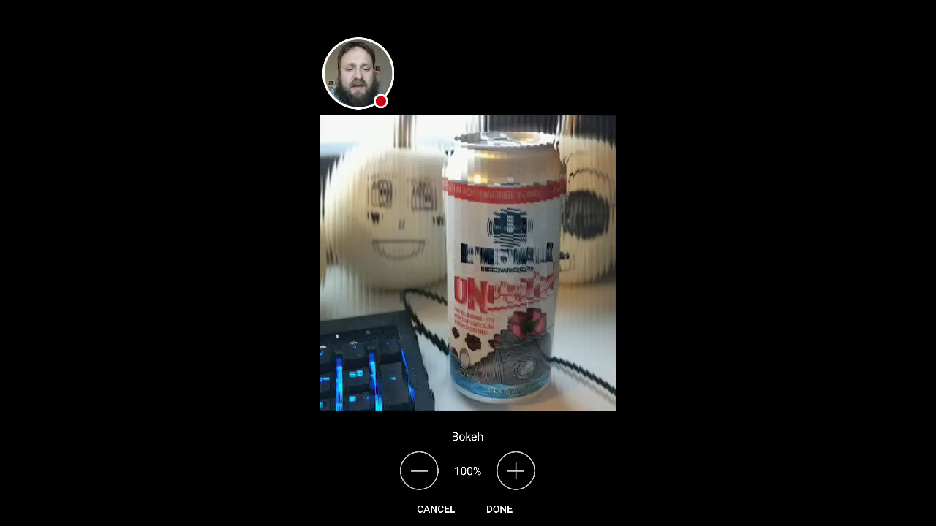
click(419, 470)
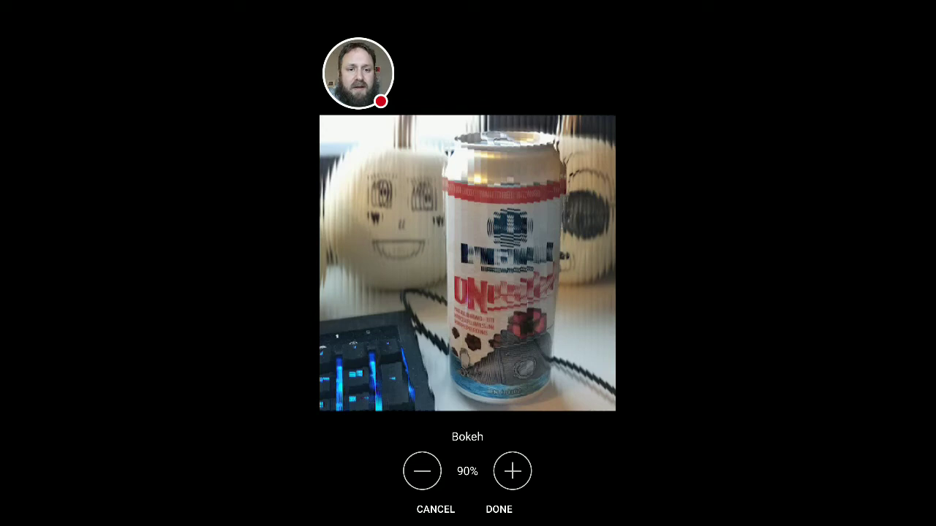
click(422, 471)
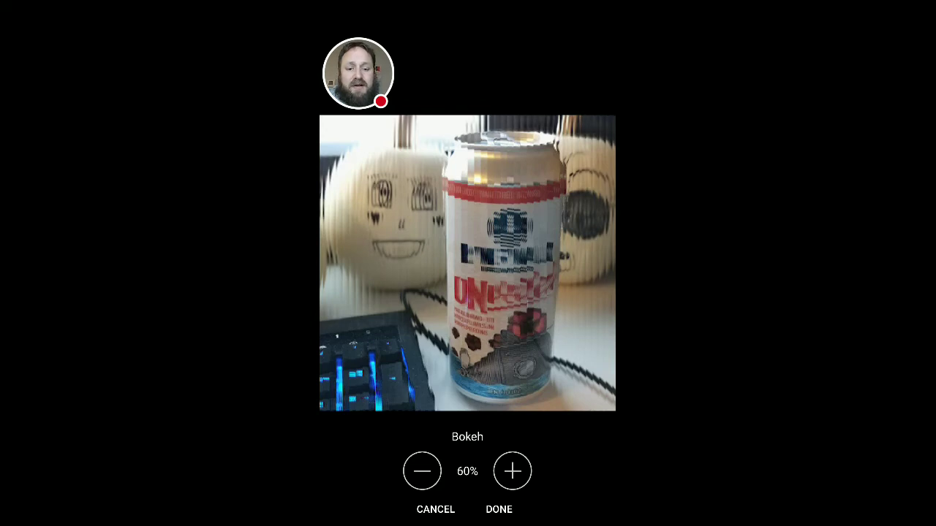
click(422, 471)
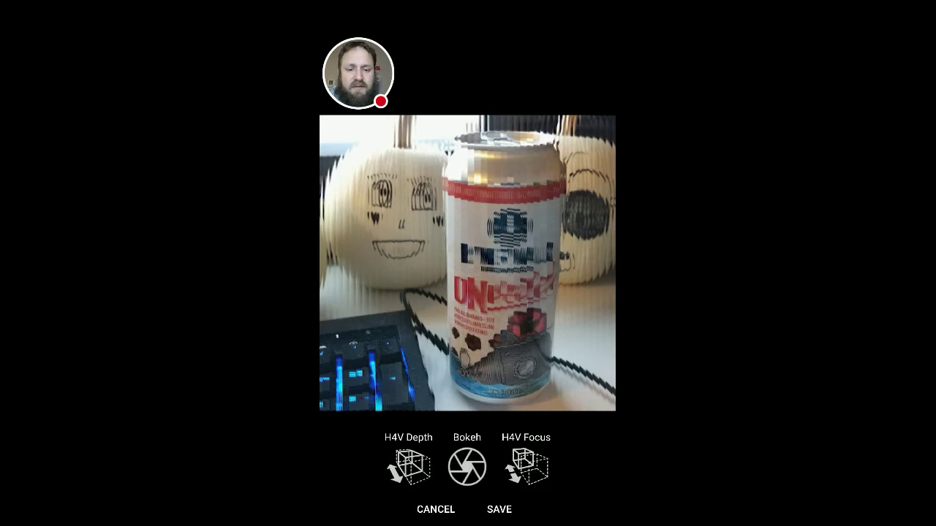
- Reopen Bokeh, raise it through 40% and 60% to 70%, and apply
click(467, 466)
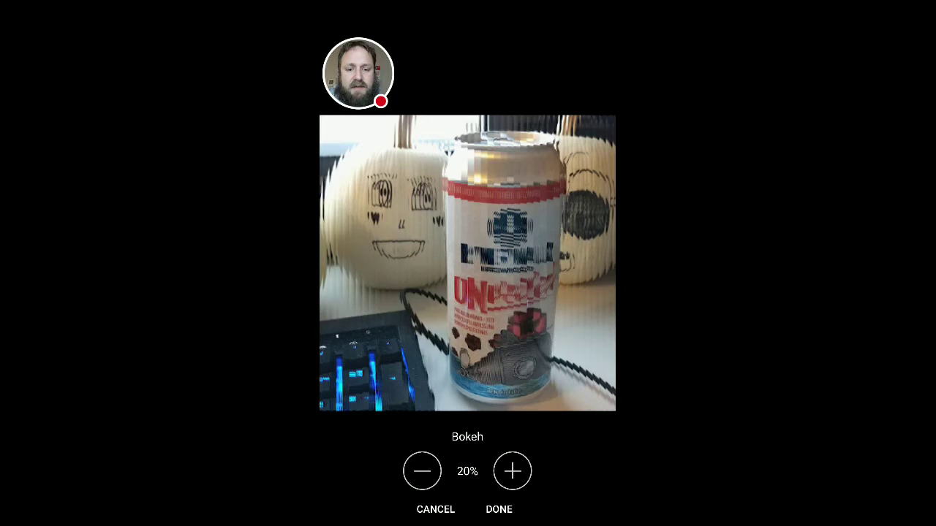
click(513, 471)
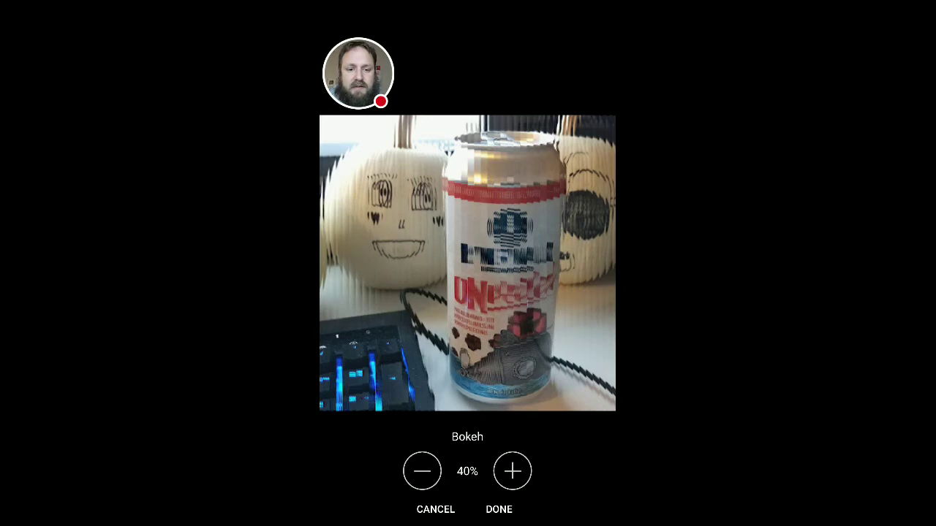
click(512, 472)
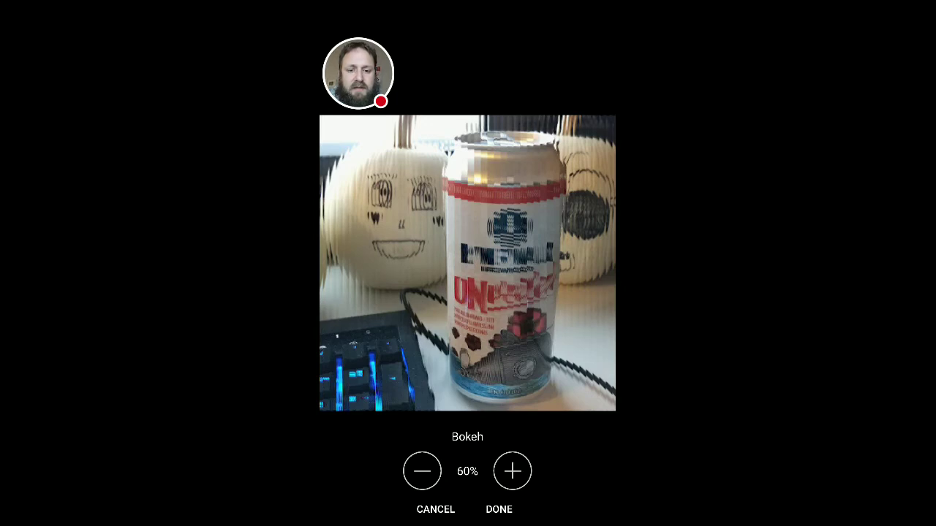
click(512, 471)
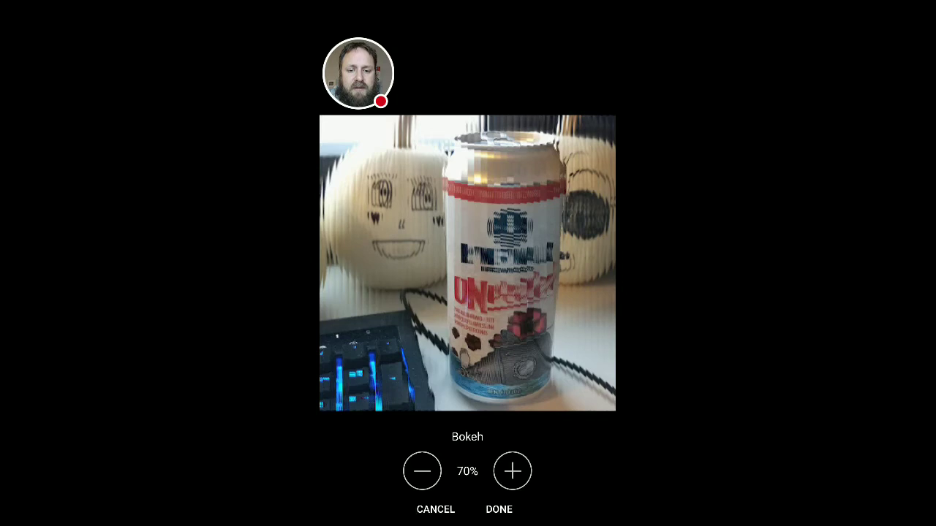
click(422, 470)
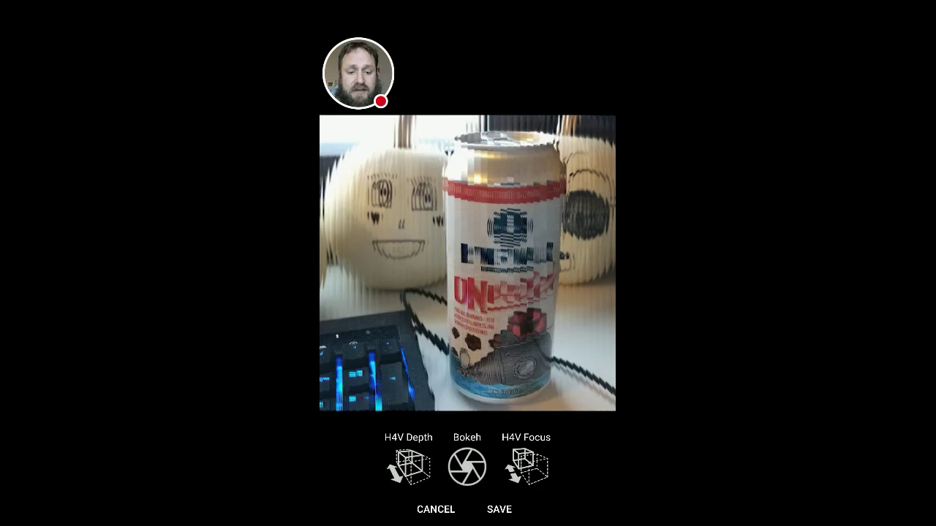
- Open H4V Focus, move the offset negative, then raise it to -6.7px and beyond
click(525, 466)
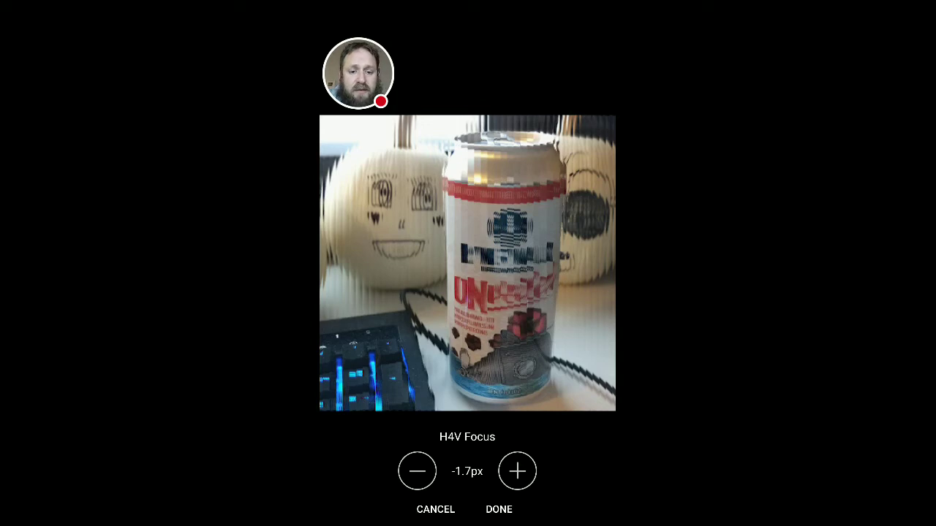
click(417, 471)
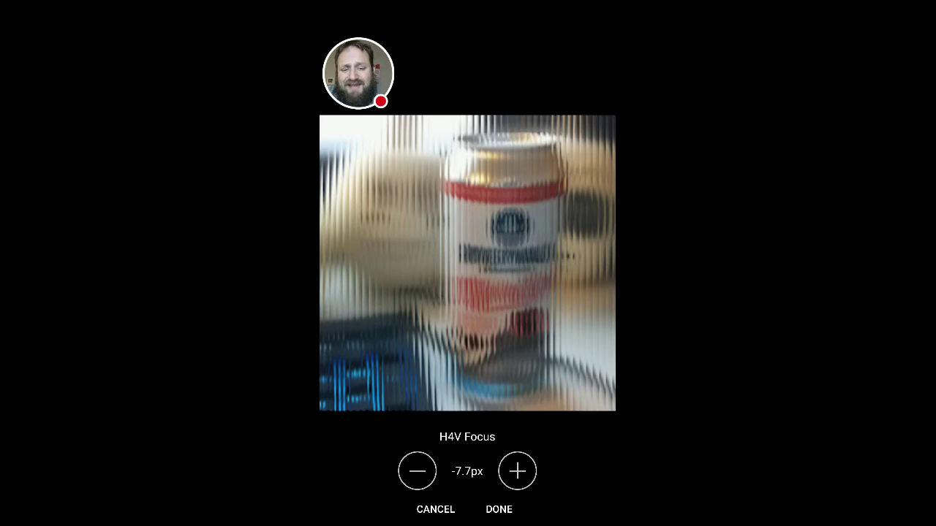
click(518, 471)
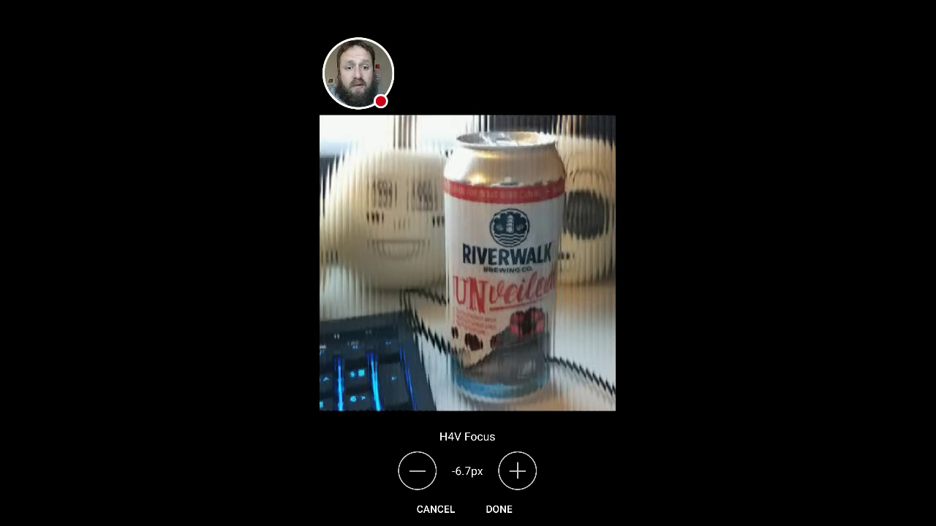
click(517, 471)
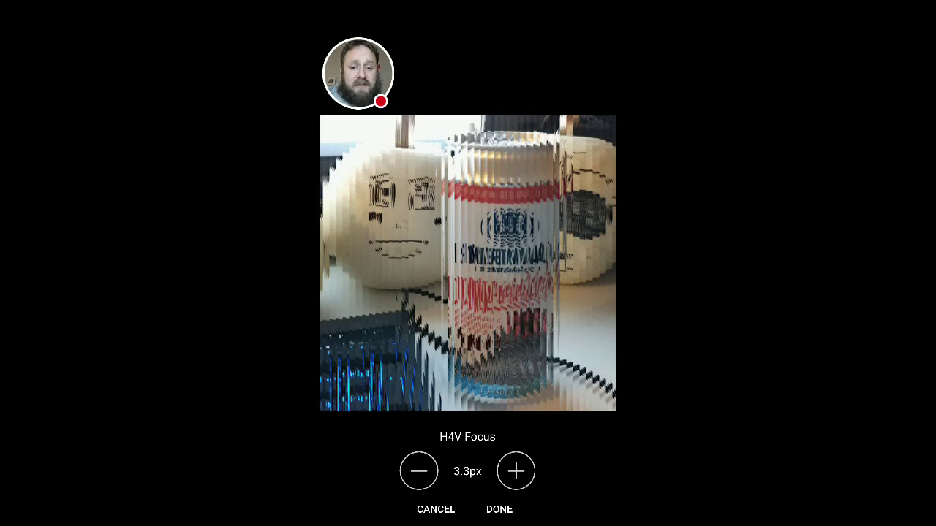
- Raise the focus offset through 5.3px and 7.3px up to 8.0px
click(515, 471)
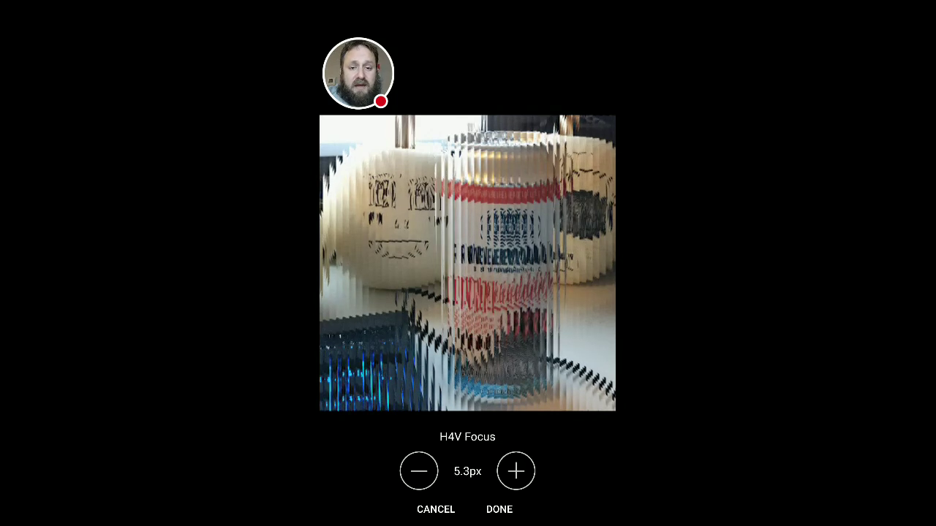
click(516, 471)
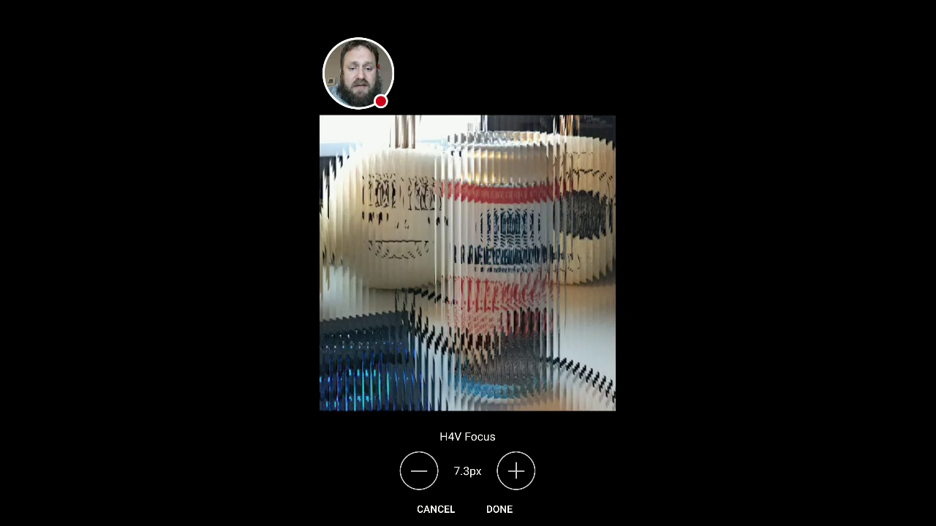
click(515, 471)
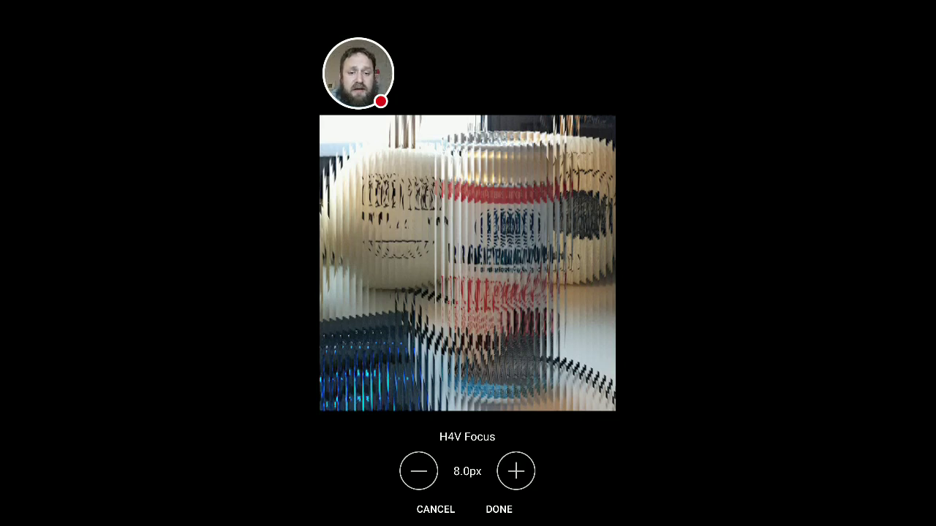
- Lower the focus offset step by step from 7.0px back to 0.0px
click(418, 471)
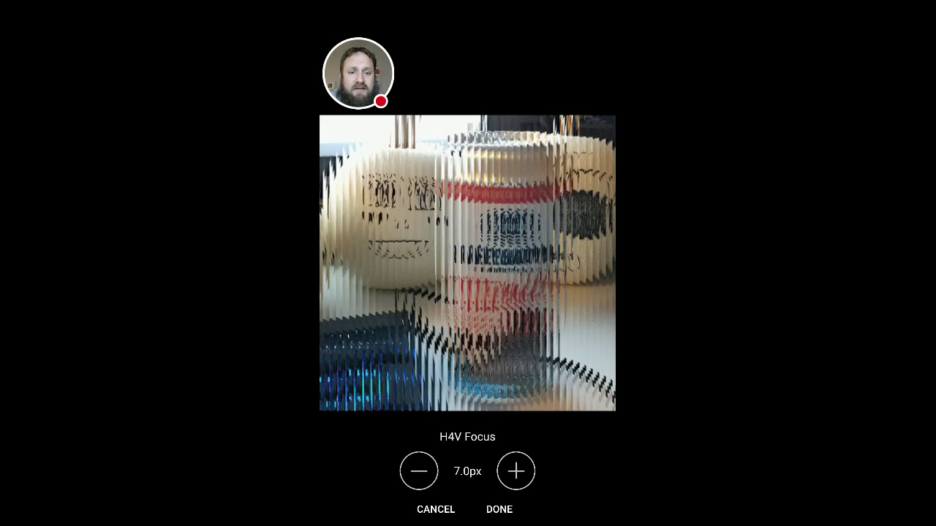
click(419, 470)
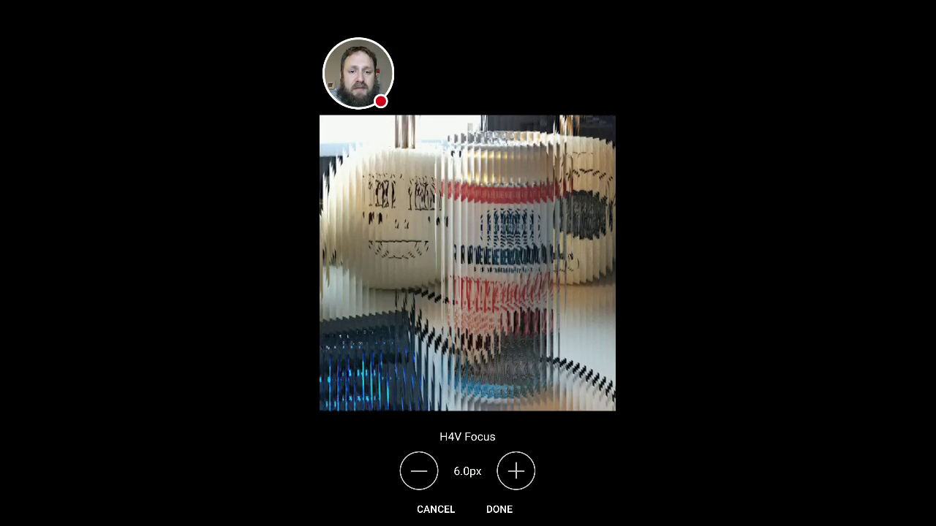
click(419, 471)
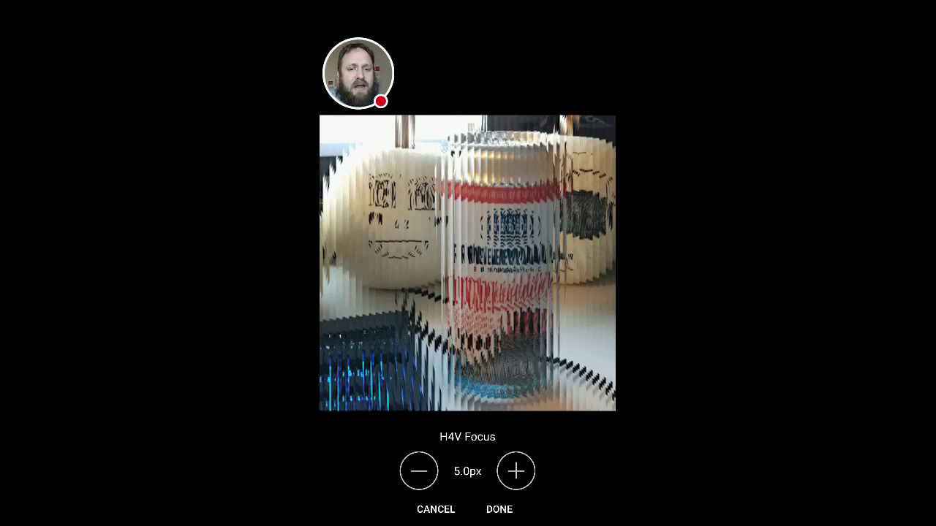
click(419, 471)
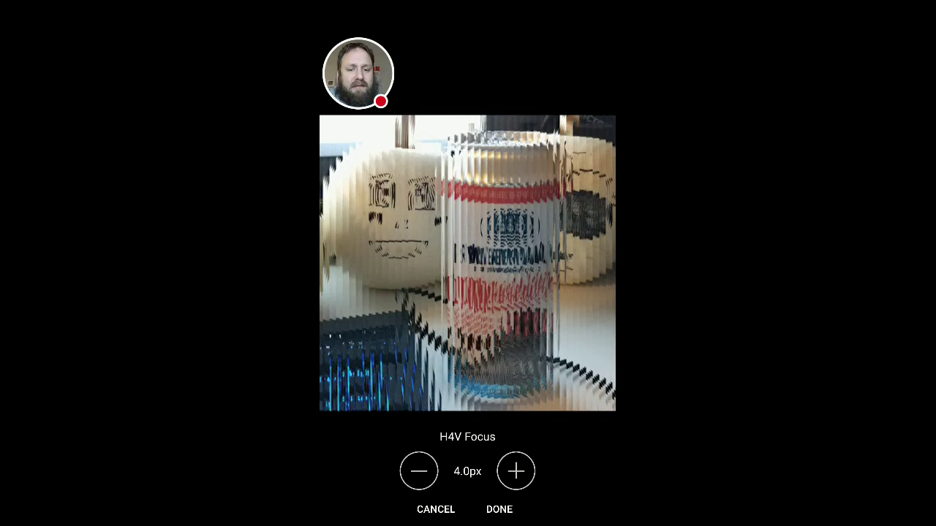
click(419, 471)
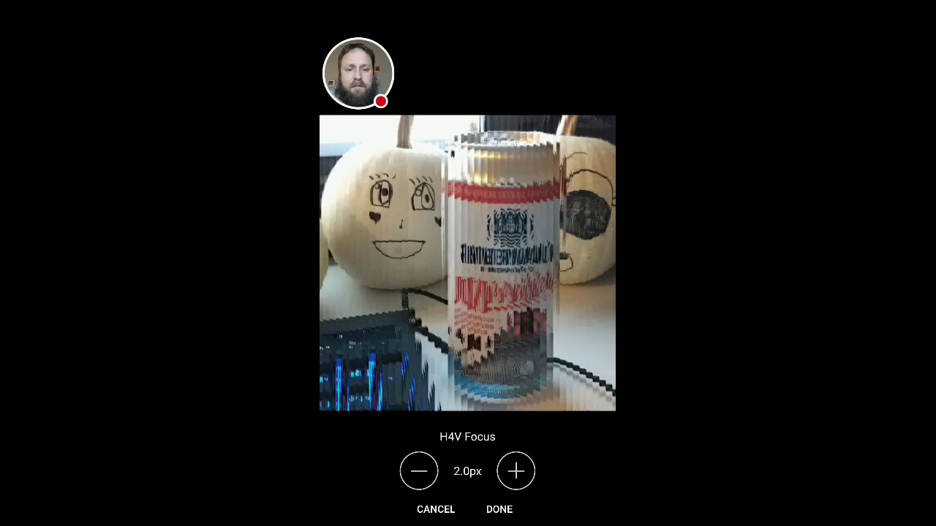
click(419, 471)
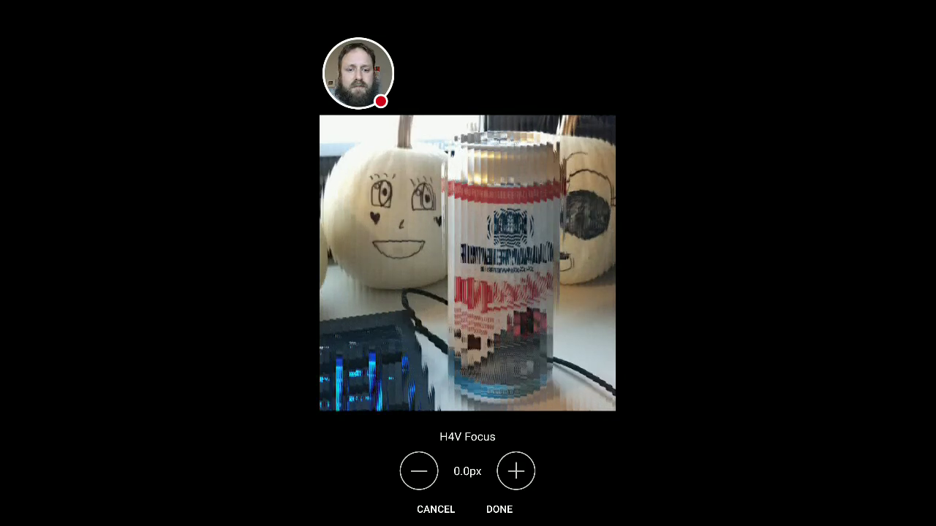
- Apply the focus setting and save the photo as can_IMG_20181109_23073036.jpg
click(419, 471)
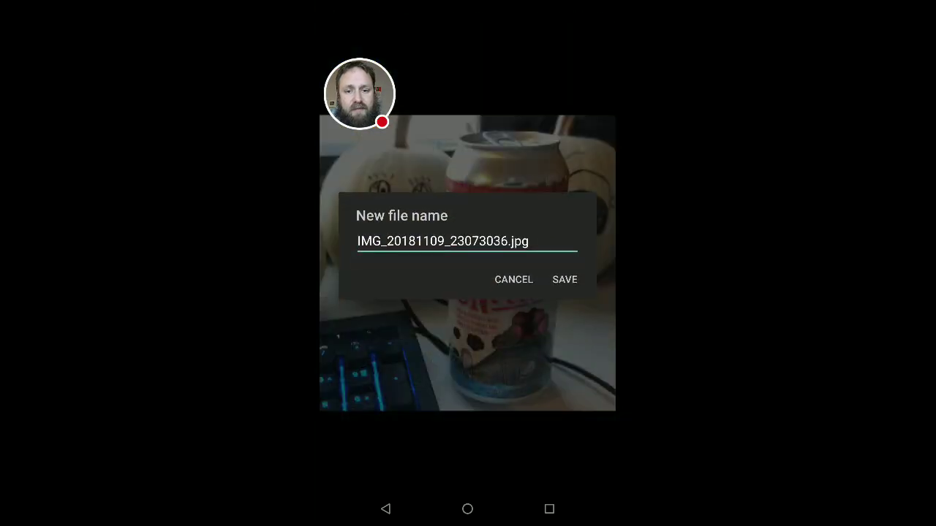
click(442, 241)
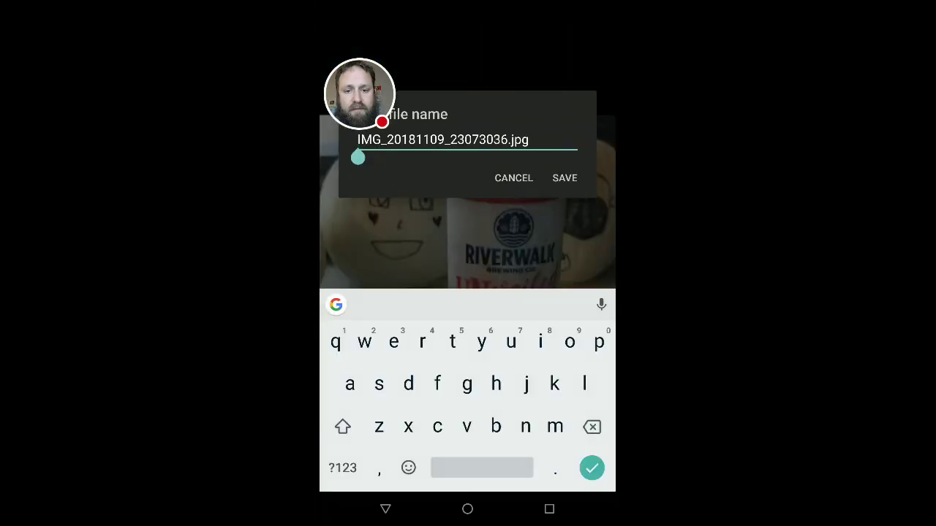
text(can_)
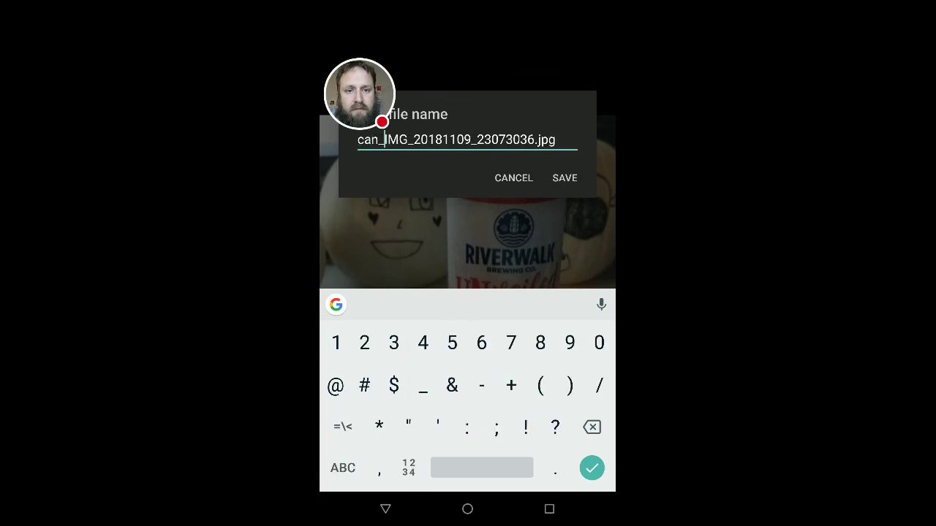
click(565, 178)
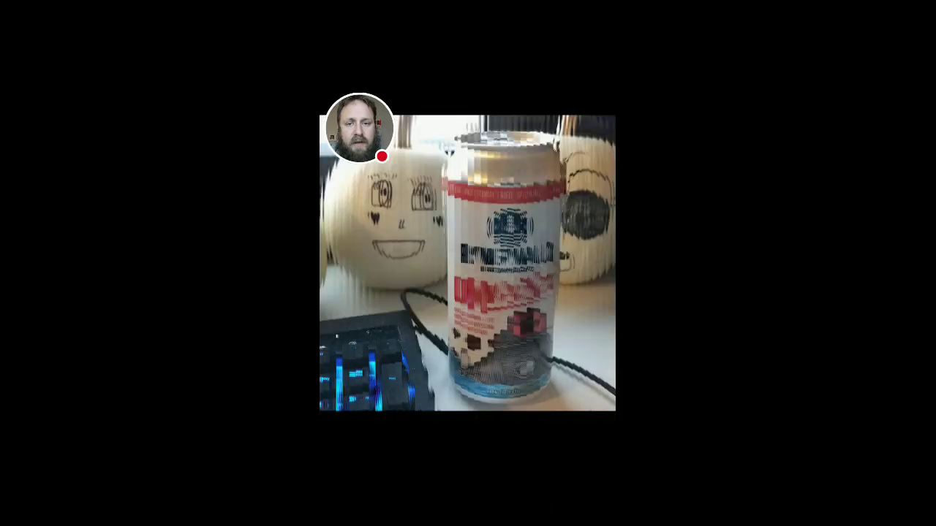